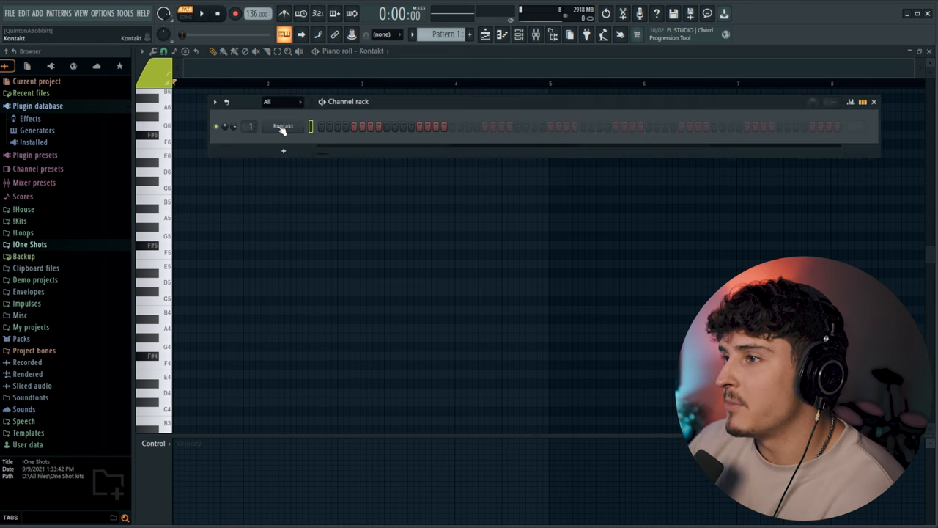
Load the Analog Strings Large Staccato sound into the Kontakt strings channel
double_click(283, 126)
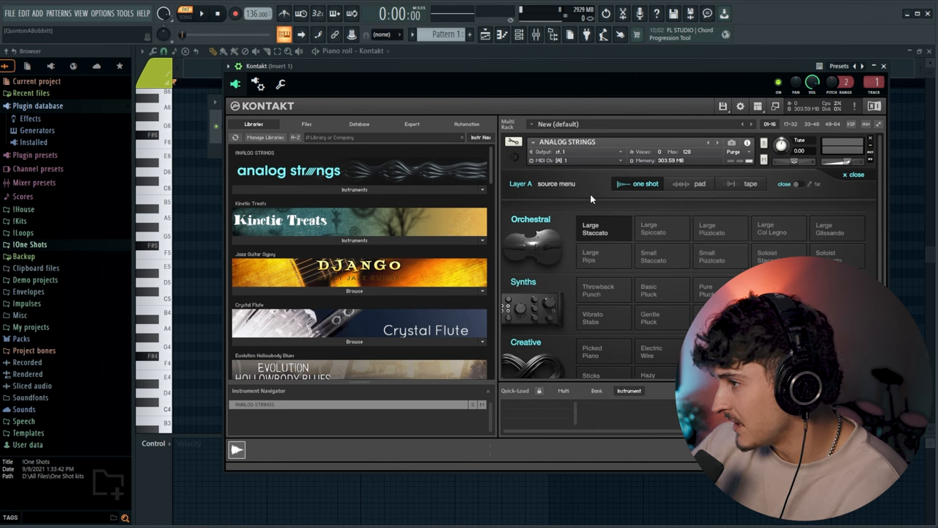
mouse_move(857, 211)
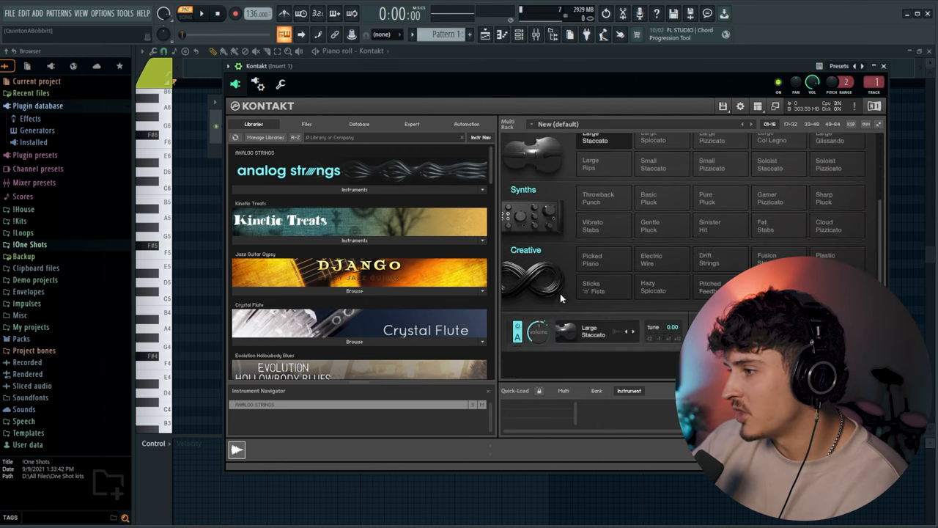
left_click(883, 66)
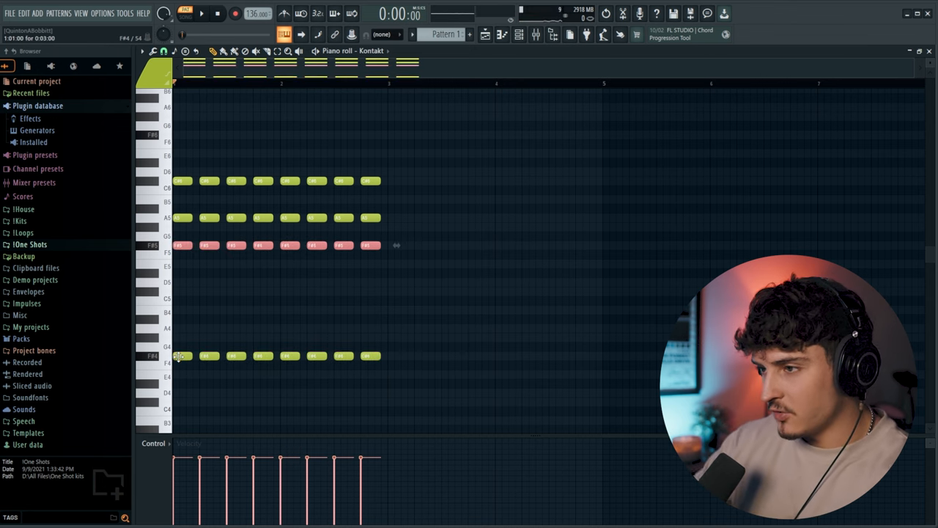
left_click(202, 13)
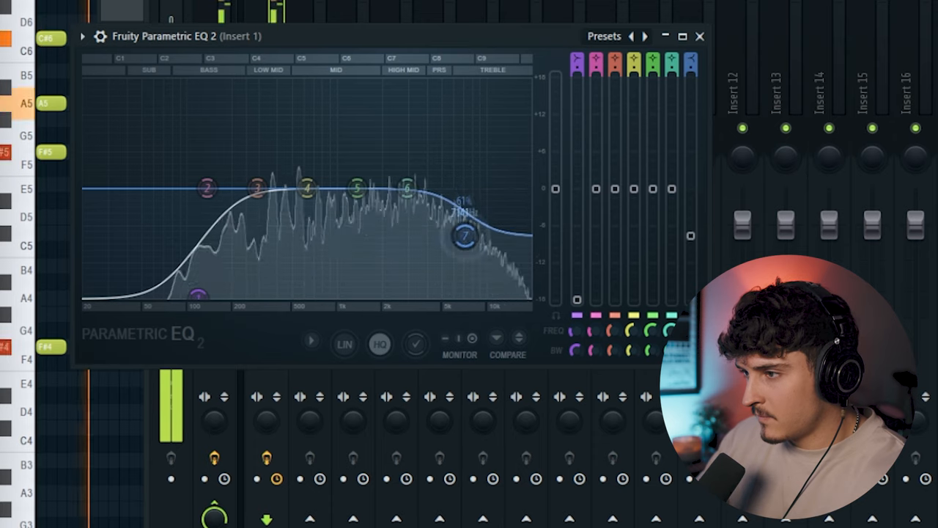
Shape the strings EQ with a mid boost near 1291 Hz, then close the chorus window
left_click_drag(357, 189, 355, 170)
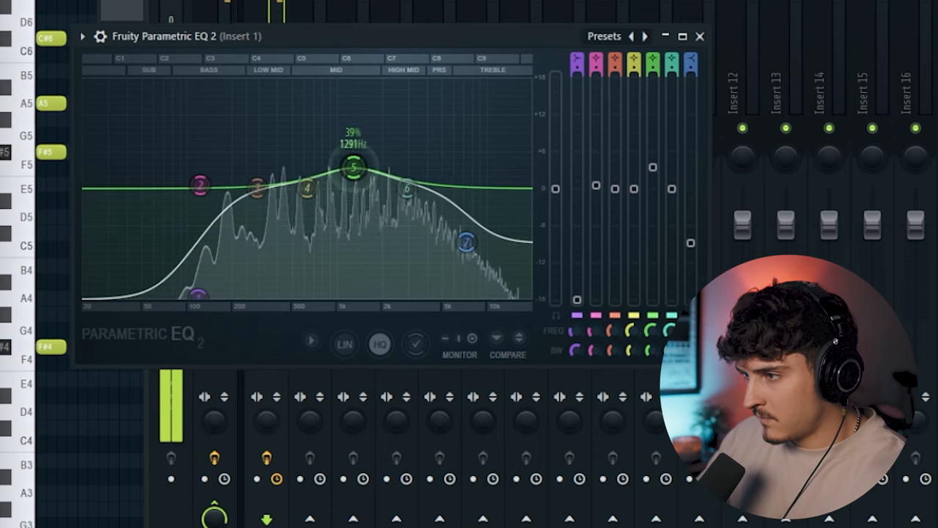
left_click_drag(354, 169, 299, 197)
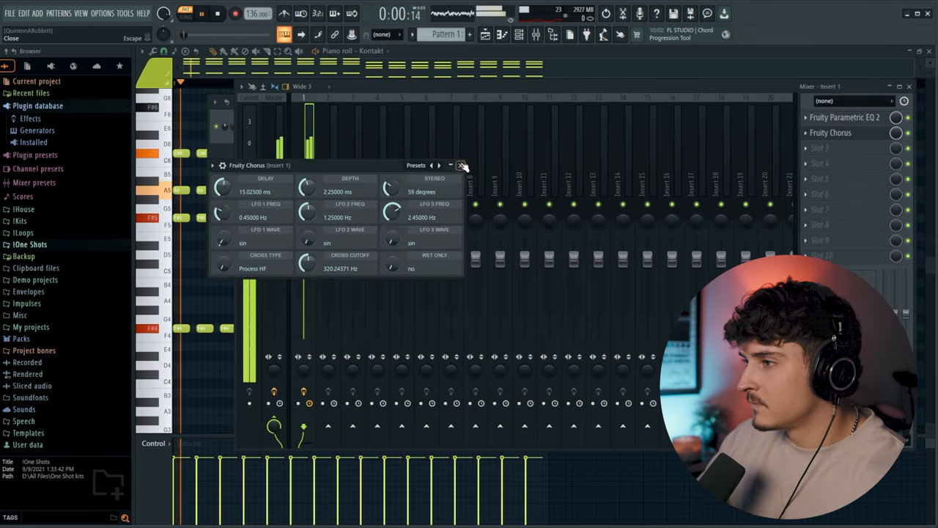
left_click(462, 165)
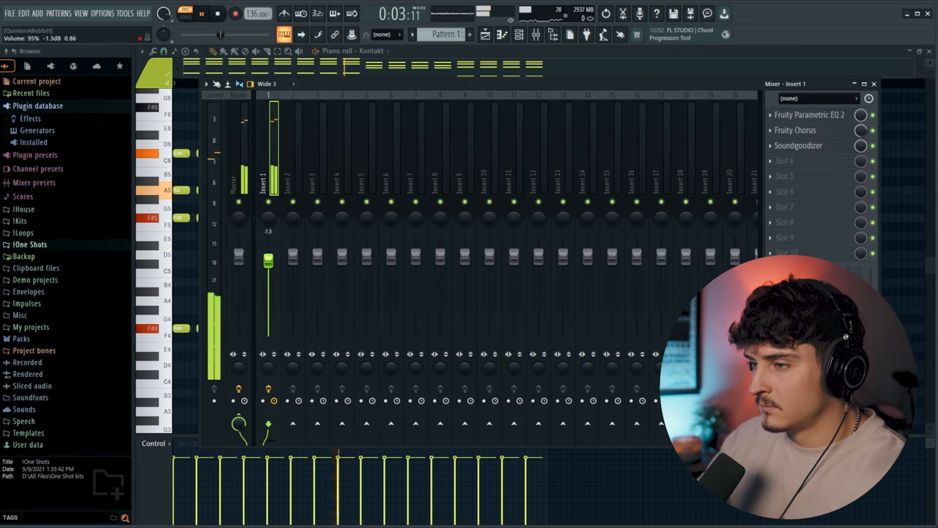
Clone the Kontakt strings channel and choose a sound source for Kontakt #2
right_click(282, 125)
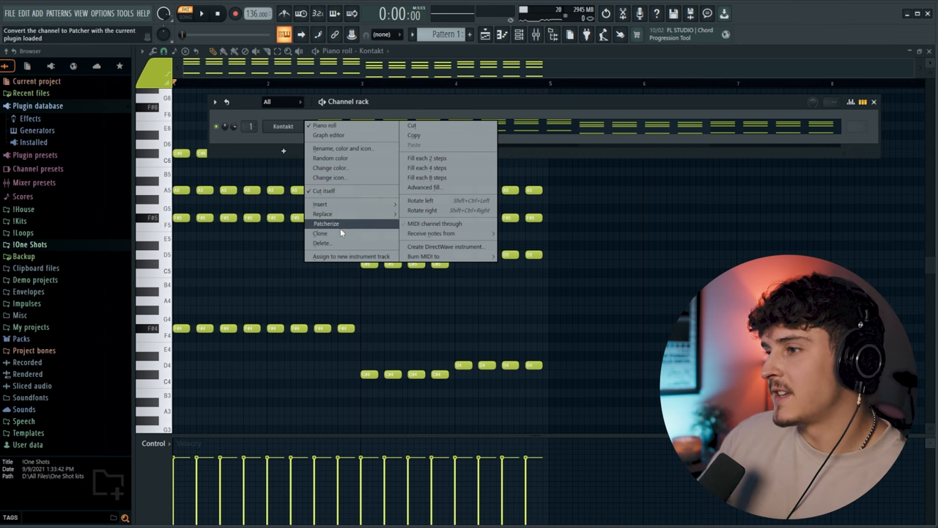
left_click(327, 224)
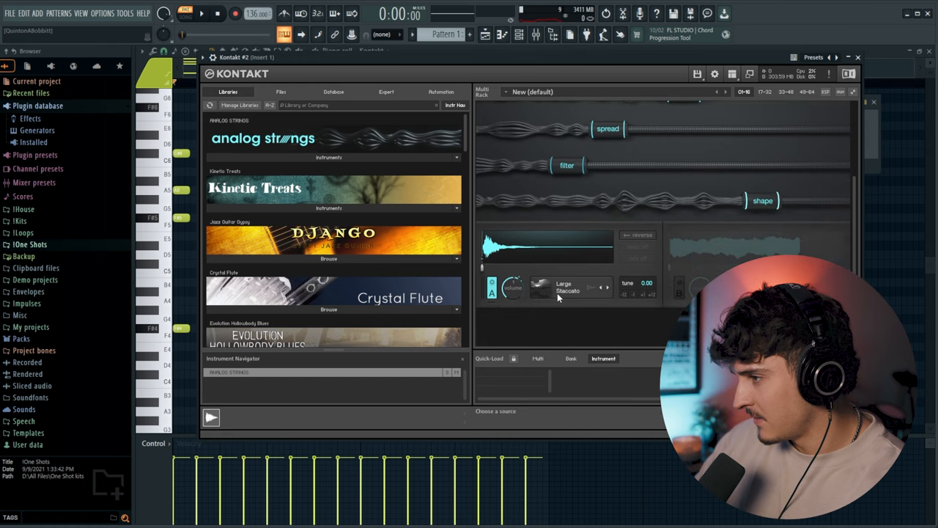
left_click(568, 285)
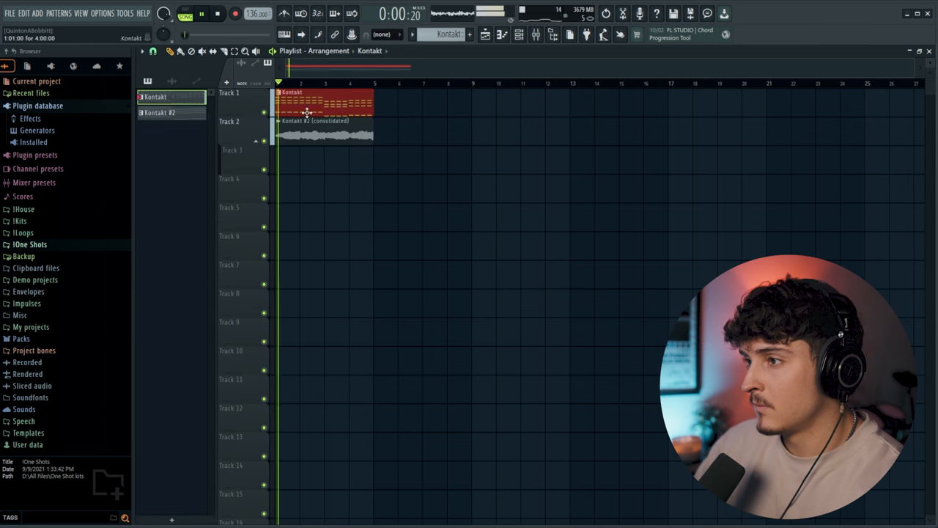
Open and close the consolidated strings audio clip's settings window
double_click(322, 136)
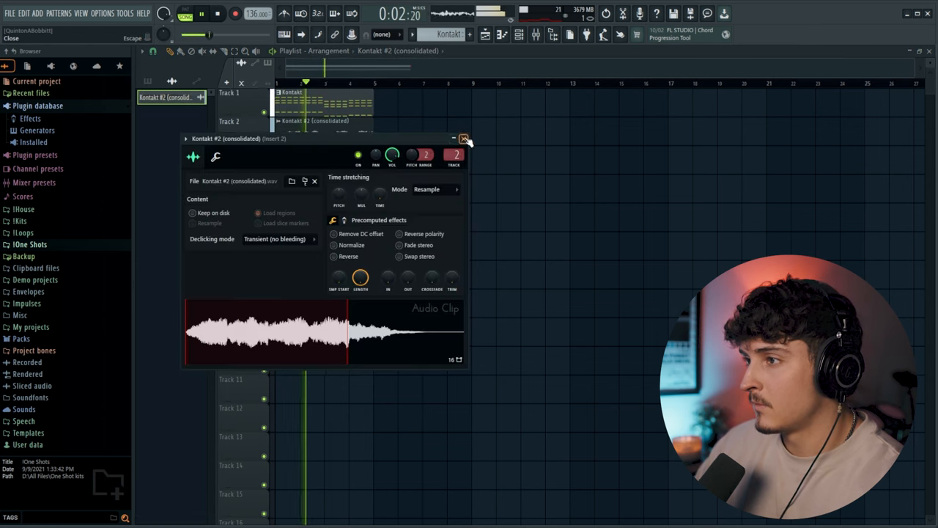
left_click(464, 138)
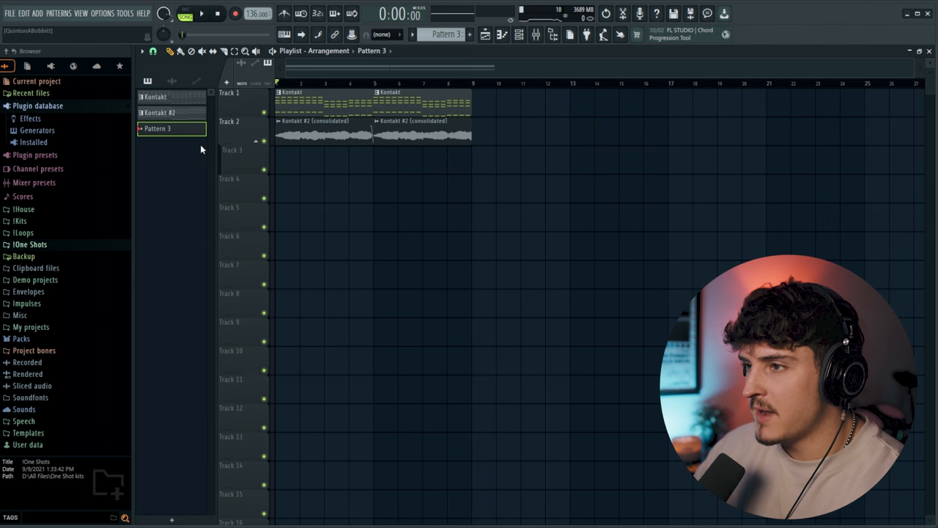
Insert Serum as a new instrument channel below the Kontakt strings
left_click_drag(277, 160, 473, 160)
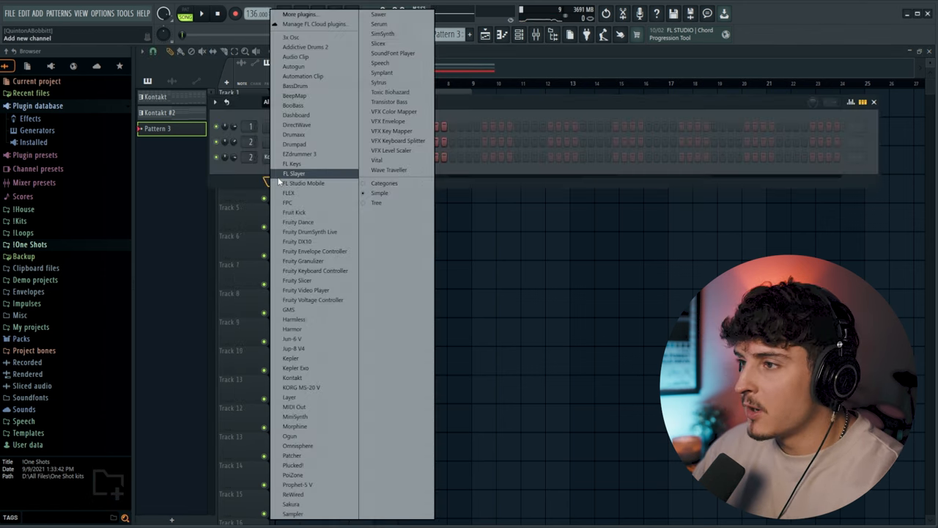
mouse_move(379, 14)
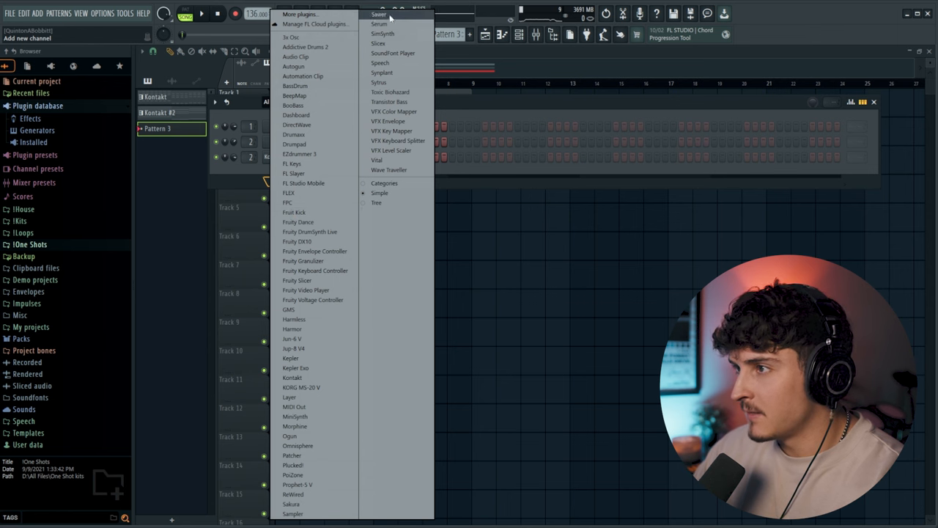
left_click(379, 14)
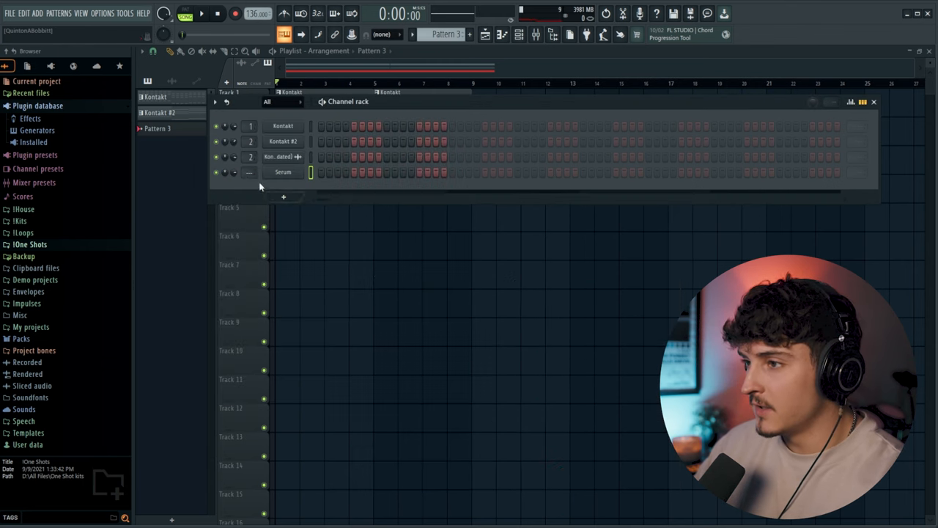
Open Serum on the pluck - diamond preset and lower its master volume
double_click(282, 171)
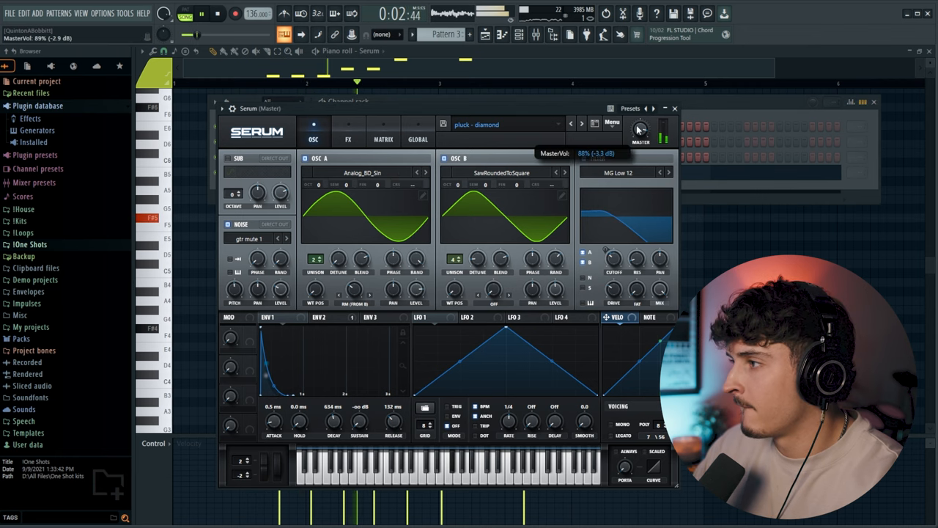
left_click(674, 108)
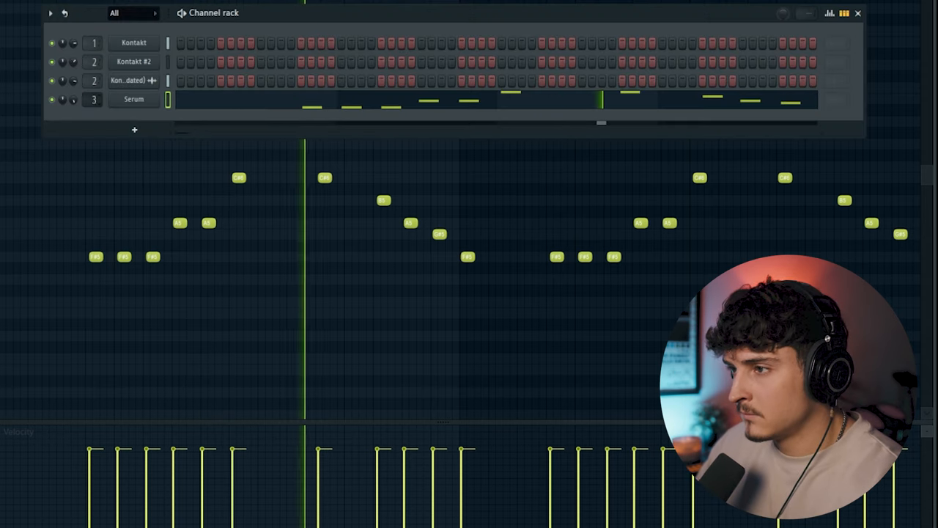
left_click(857, 13)
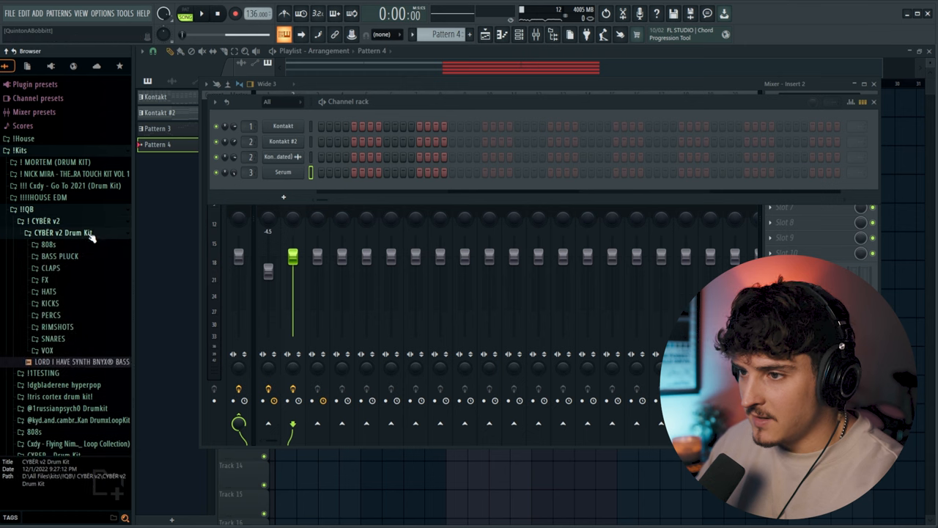
Open the CYBER v2 Drum Kit folder and audition the Classic Trap open hat
left_click(51, 268)
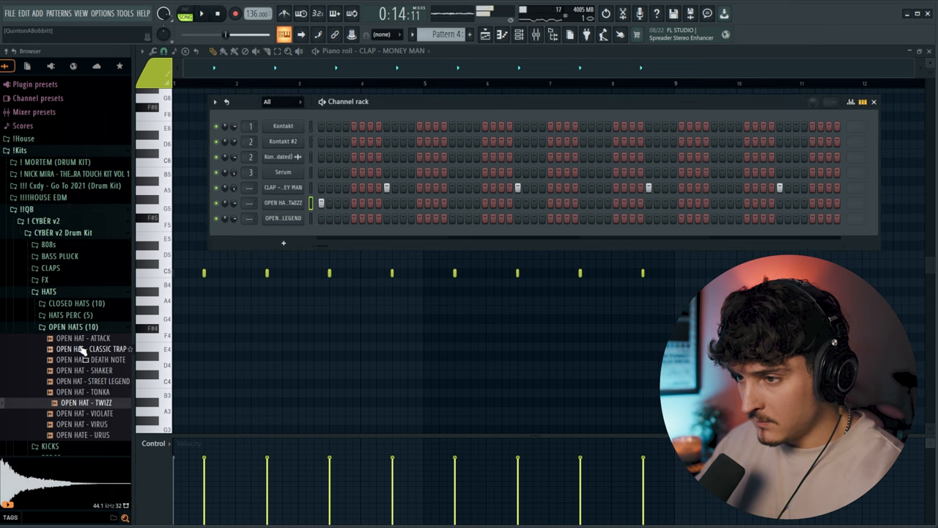
left_click(84, 371)
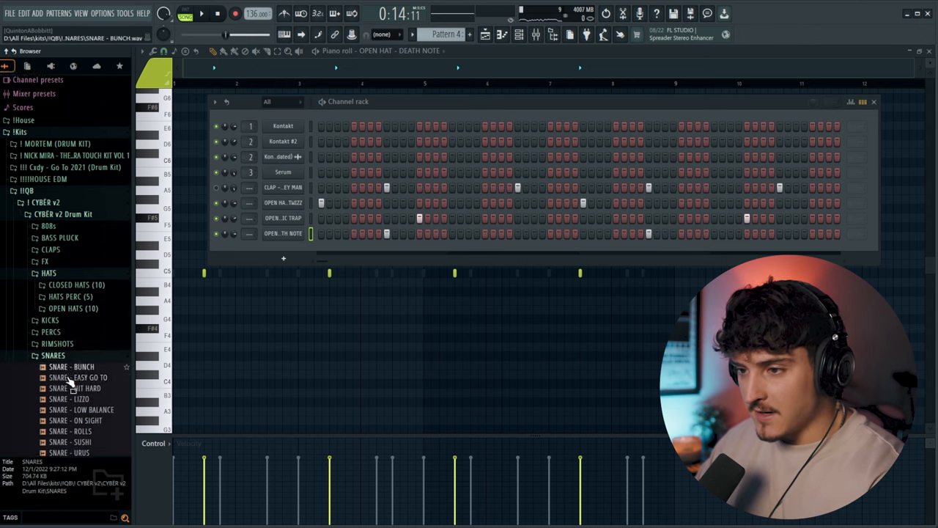
Audition kit snares, adjust the On Sight snare's volume and reverse the Rolls snare
left_click(86, 407)
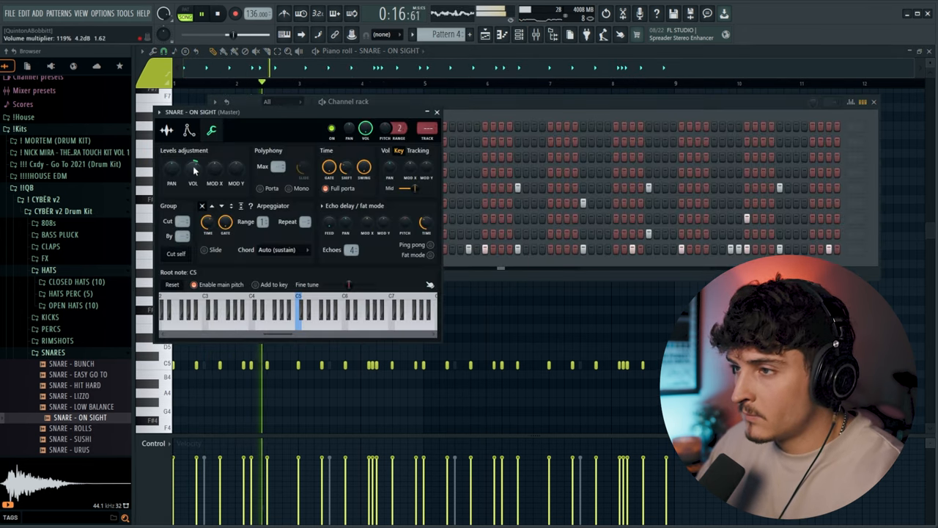
left_click(190, 130)
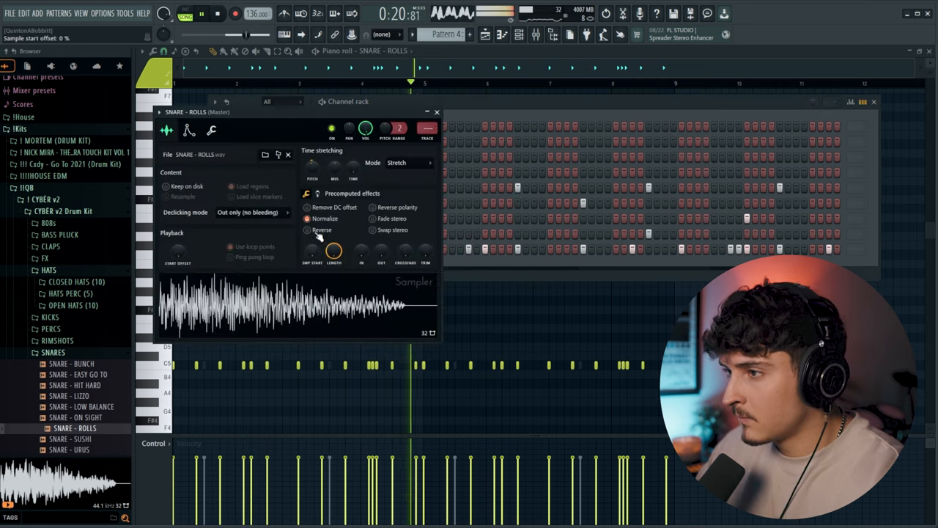
left_click(189, 130)
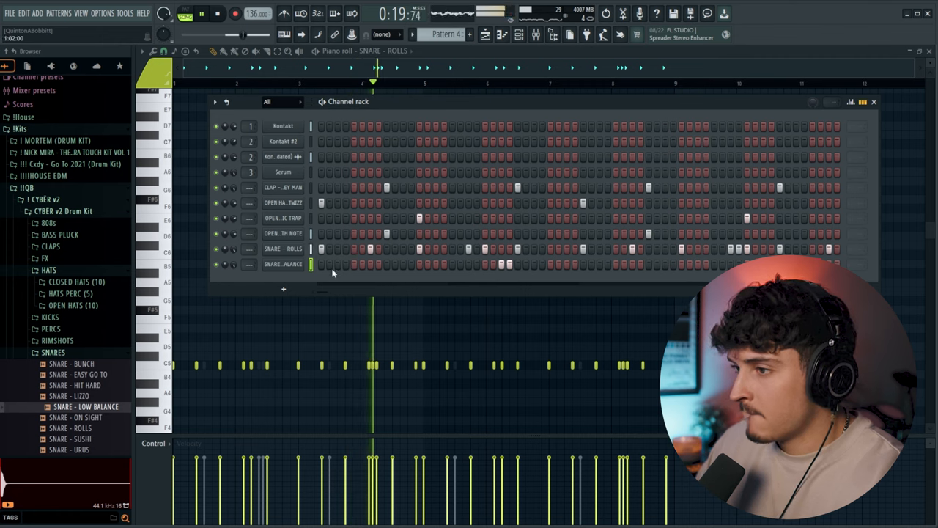
left_click(284, 264)
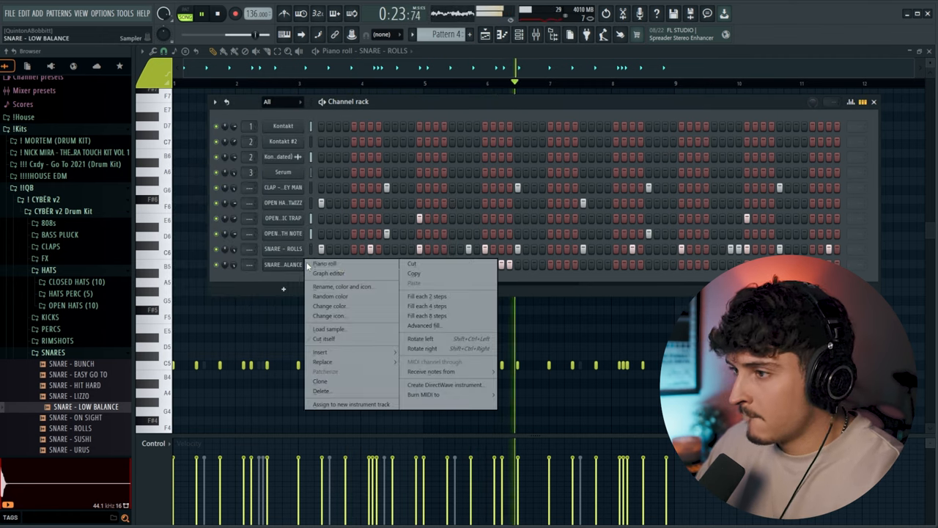
Insert a Serum #2 channel from the instrument list and return to the channel rack
left_click(324, 263)
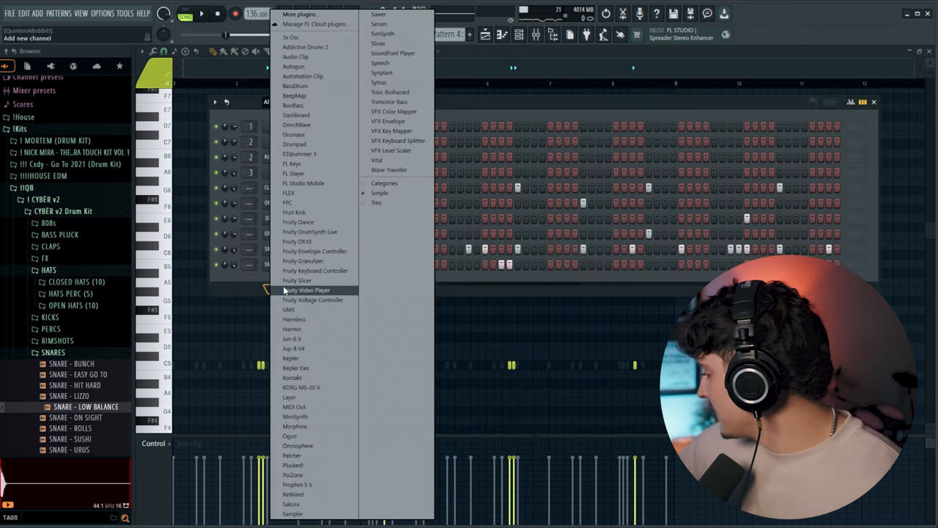
mouse_move(297, 241)
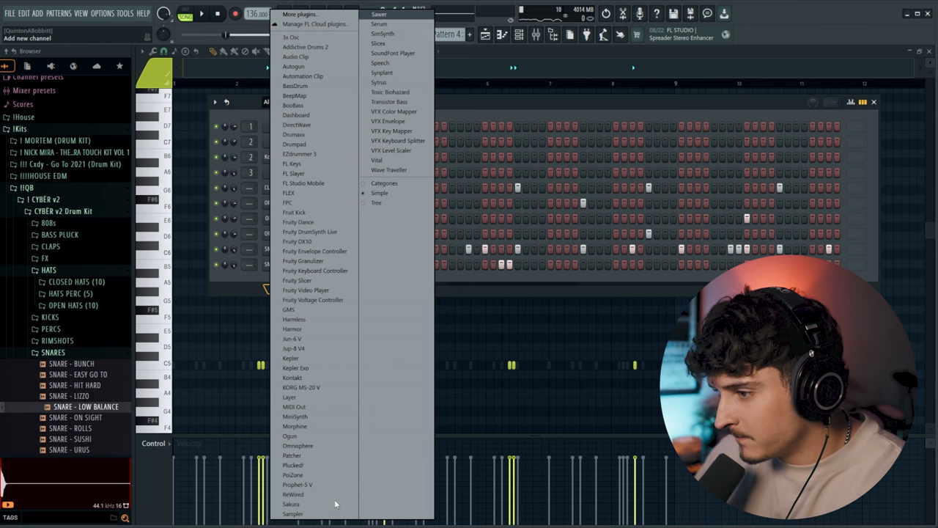
left_click(380, 14)
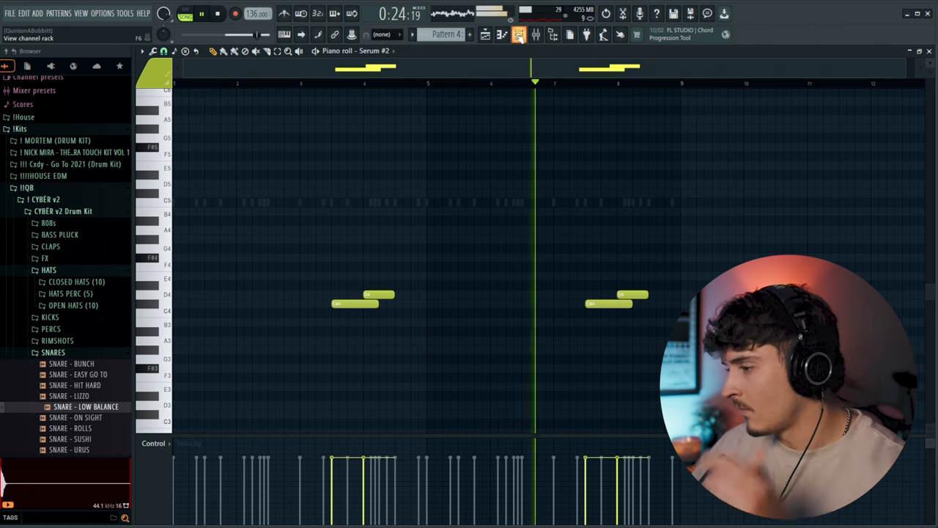
left_click(519, 34)
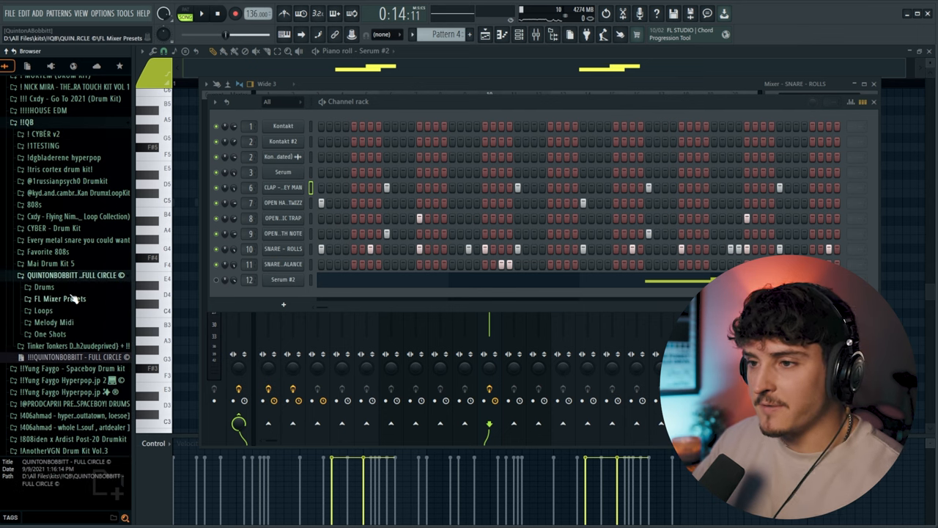
Load the SPINZ CYCL3 808 from FULL CIRCLE Drums and add 808 notes
left_click(43, 286)
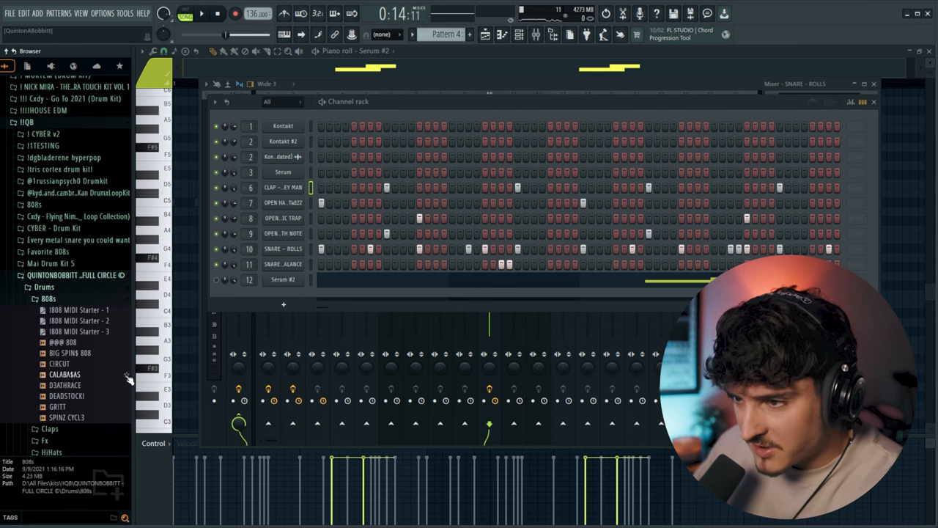
left_click(66, 417)
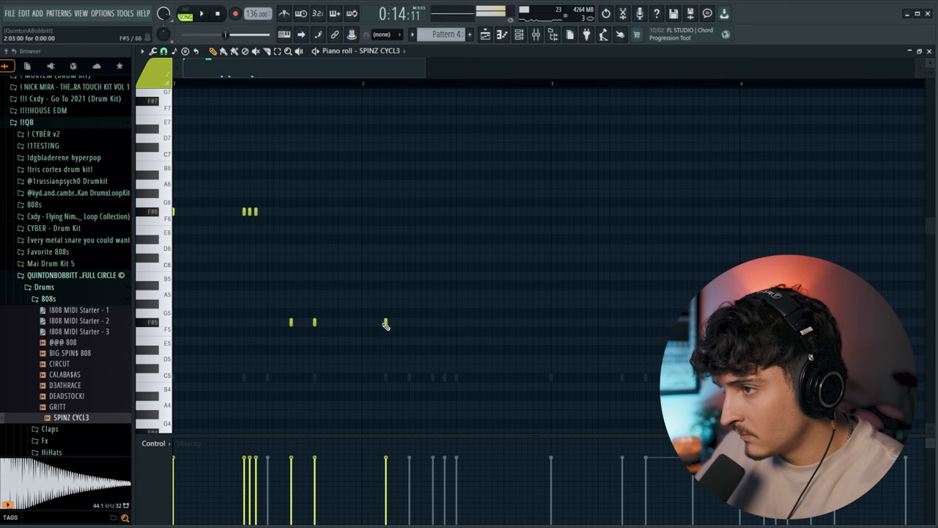
left_click(164, 51)
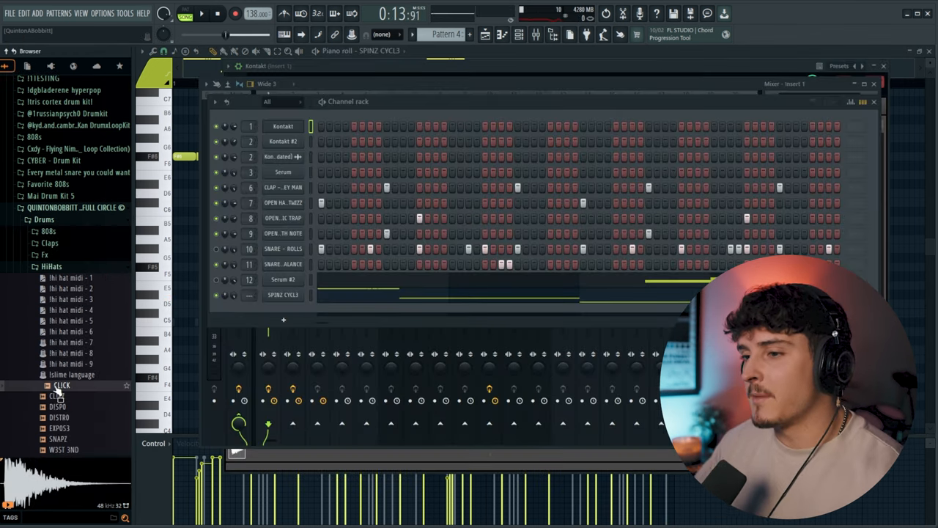
Load the CLICK hi-hat on every step, pitched up 150 cents in Stretch mode
right_click(283, 310)
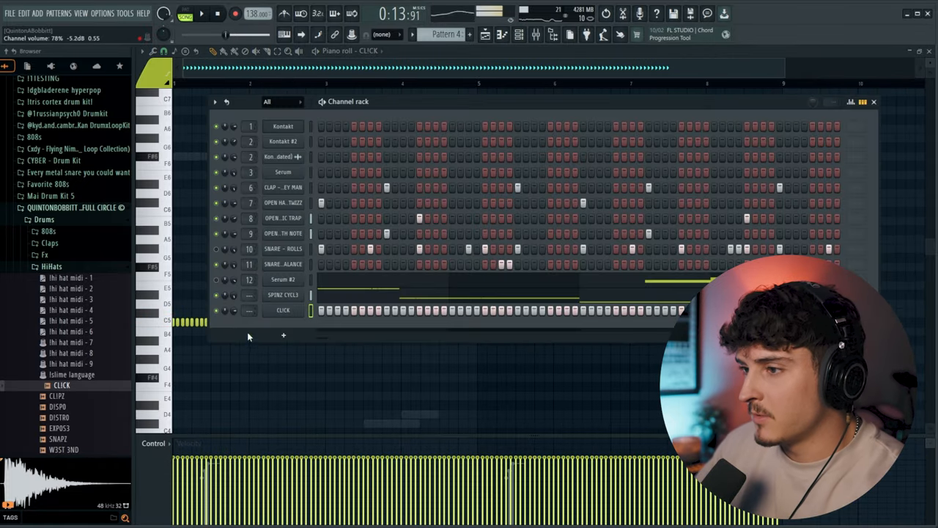
left_click(283, 310)
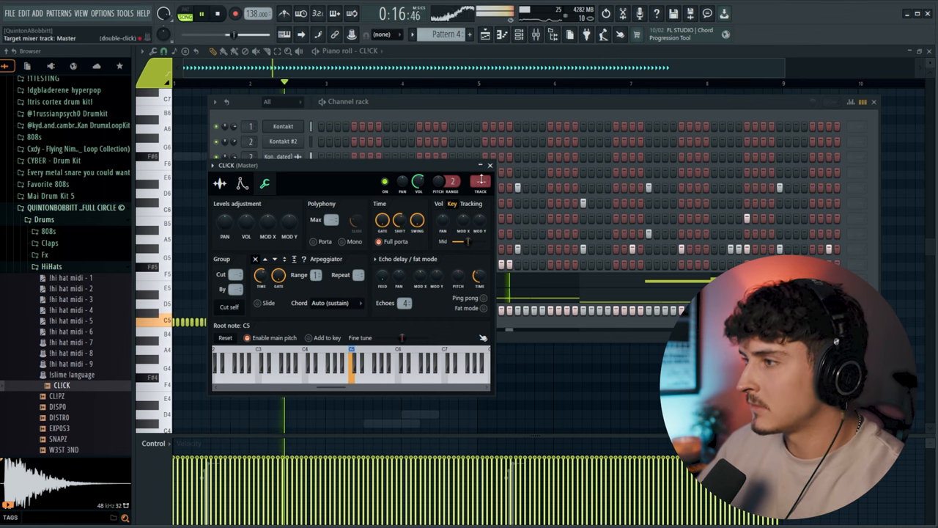
left_click(220, 184)
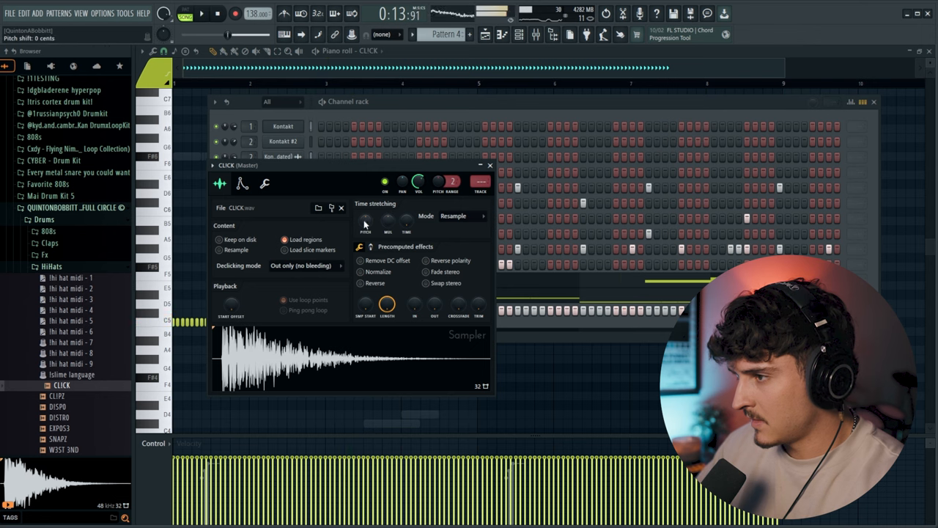
left_click(490, 165)
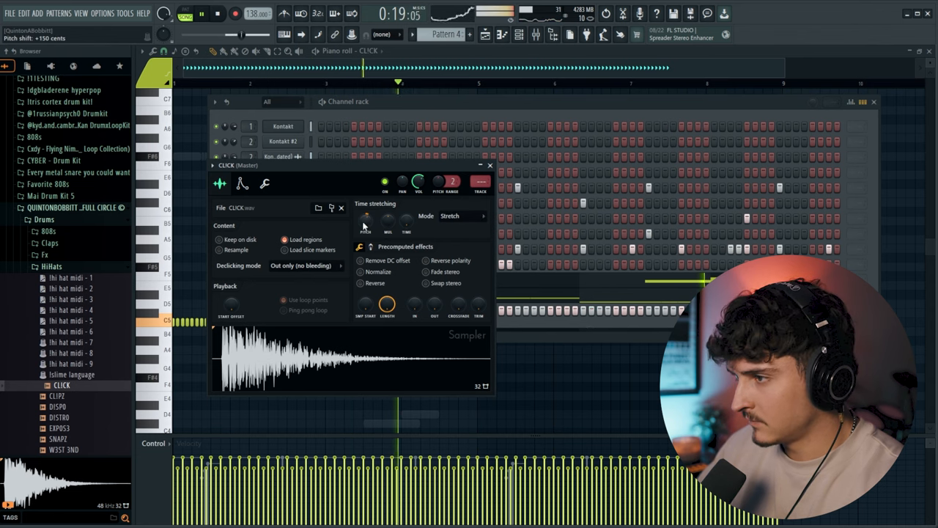
left_click(519, 35)
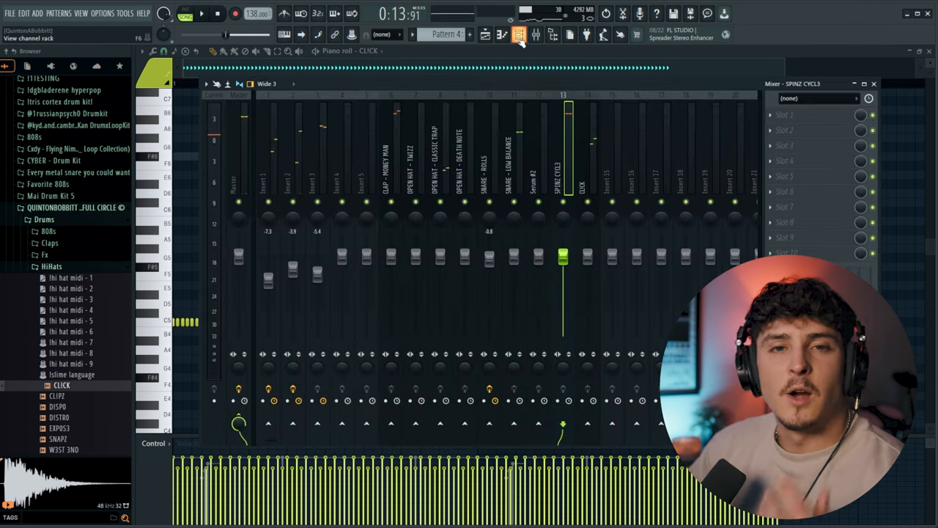
Insert Serum #3 and load a preset for its lead sound
left_click(519, 34)
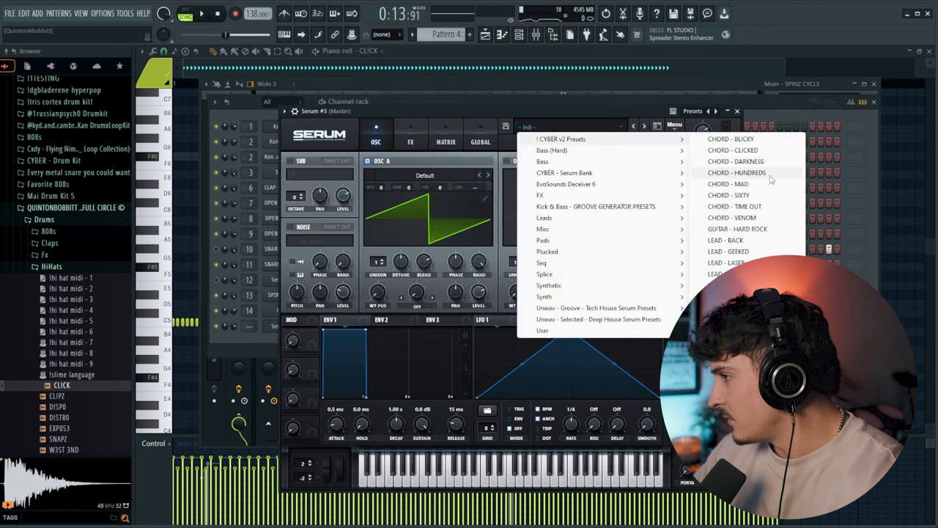
left_click(725, 240)
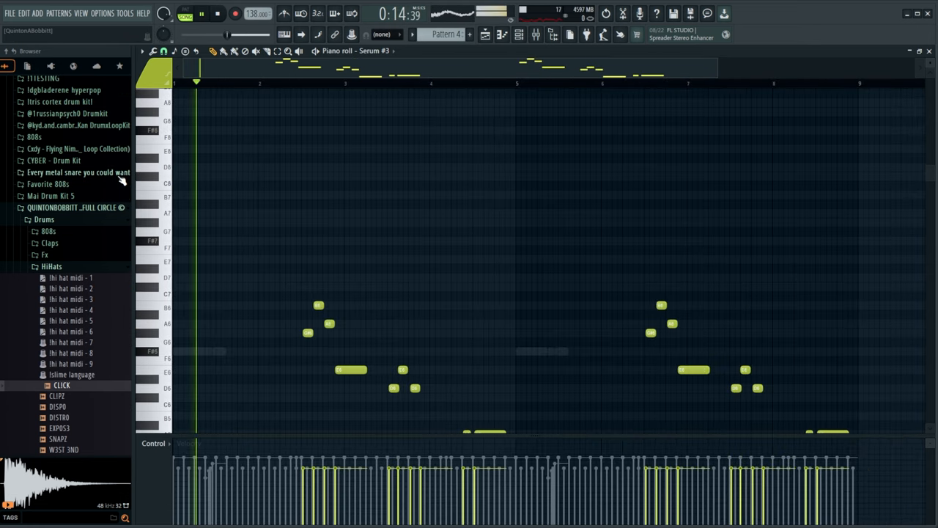
Route Serum #3 to a free mixer insert
left_click(519, 34)
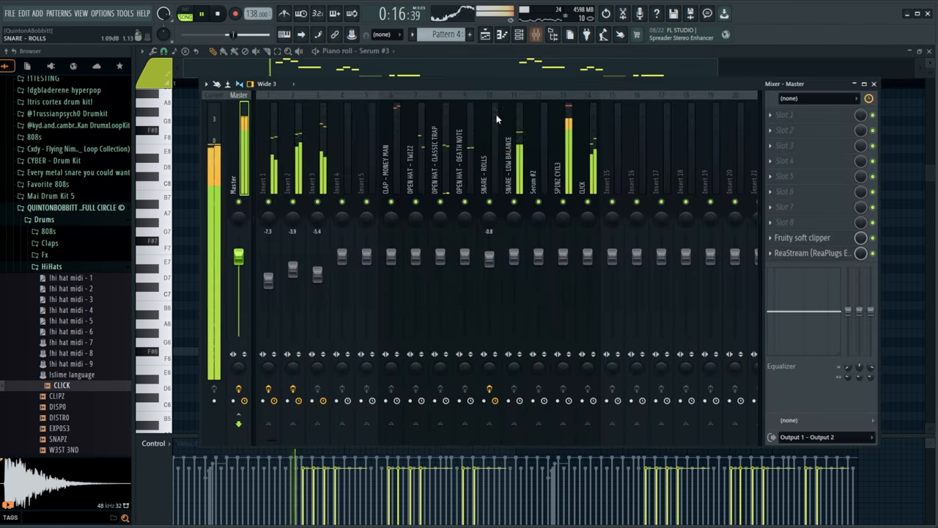
left_click(519, 35)
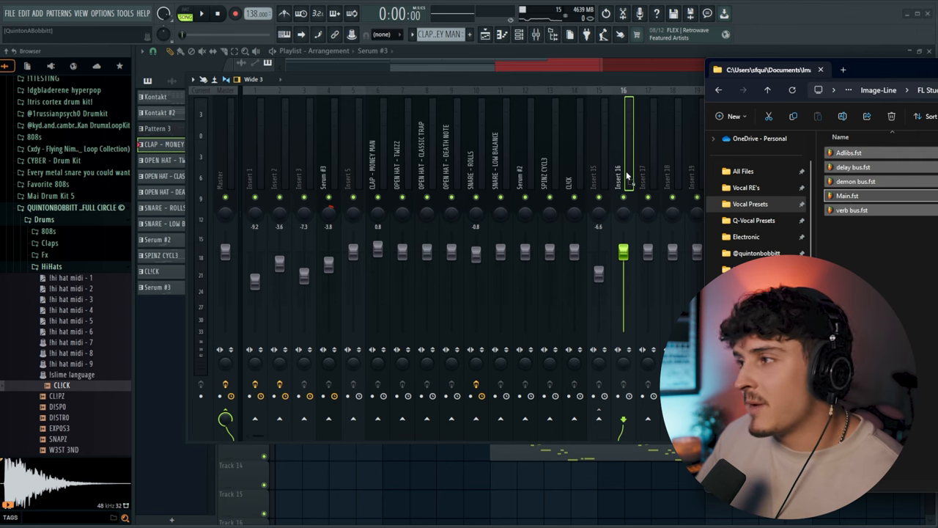
Select the Main Vox insert and adjust its CLA-76 compressor input level
left_click(627, 176)
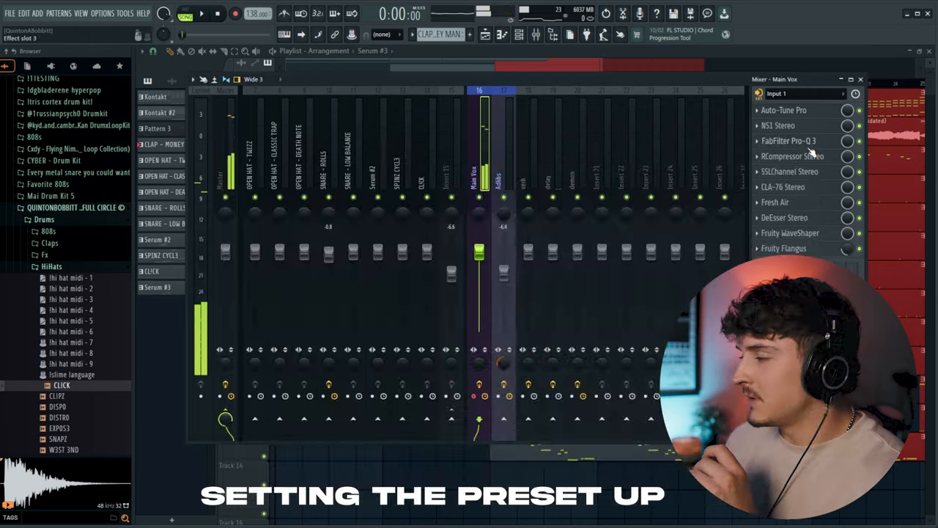
left_click(792, 157)
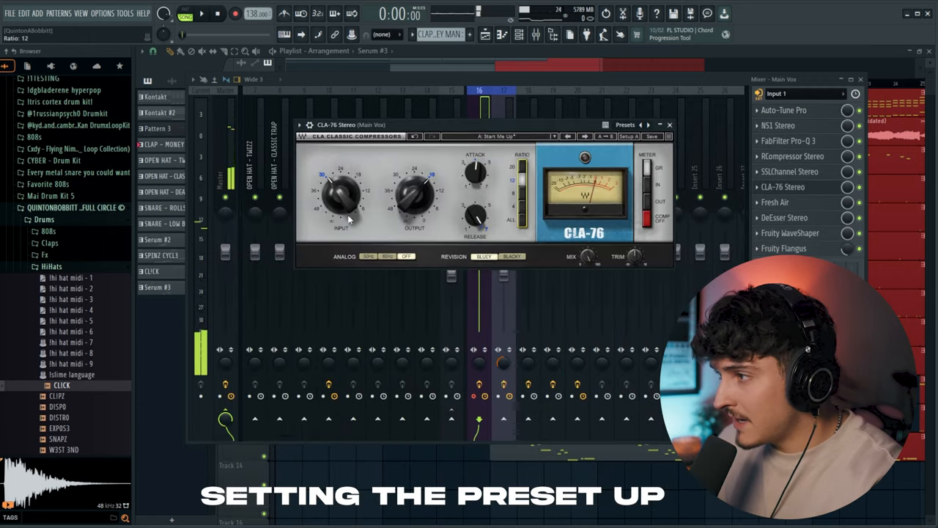
left_click_drag(415, 194, 414, 205)
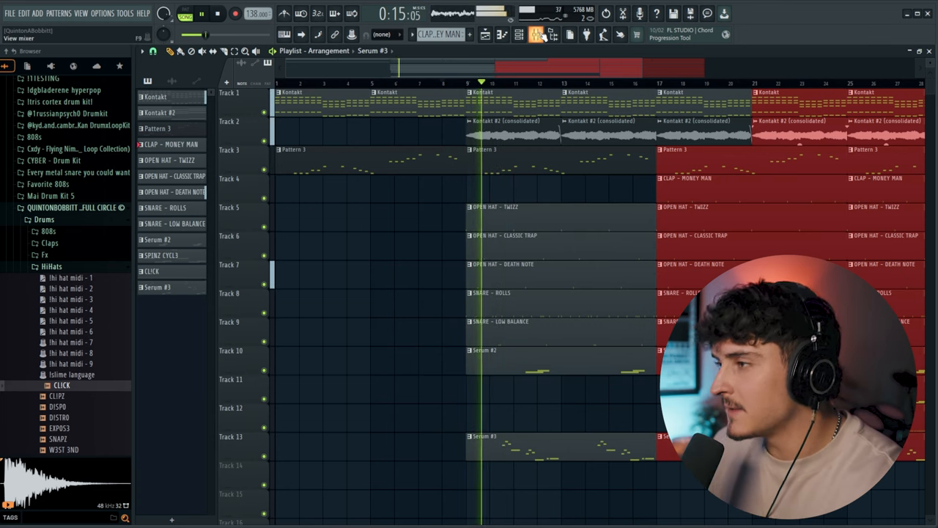
Record Main Vox and Adlibs takes onto Tracks 14 and 15 around bars 20–25
left_click(519, 35)
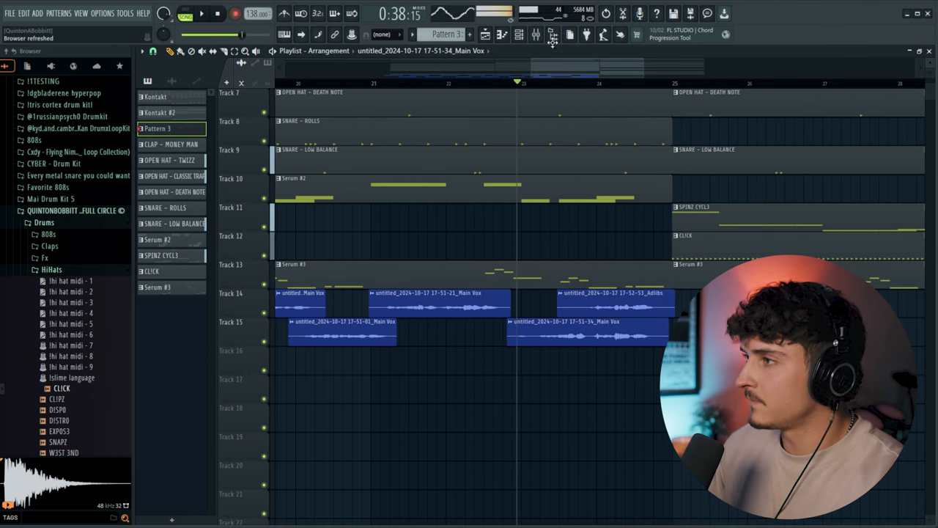
left_click(536, 34)
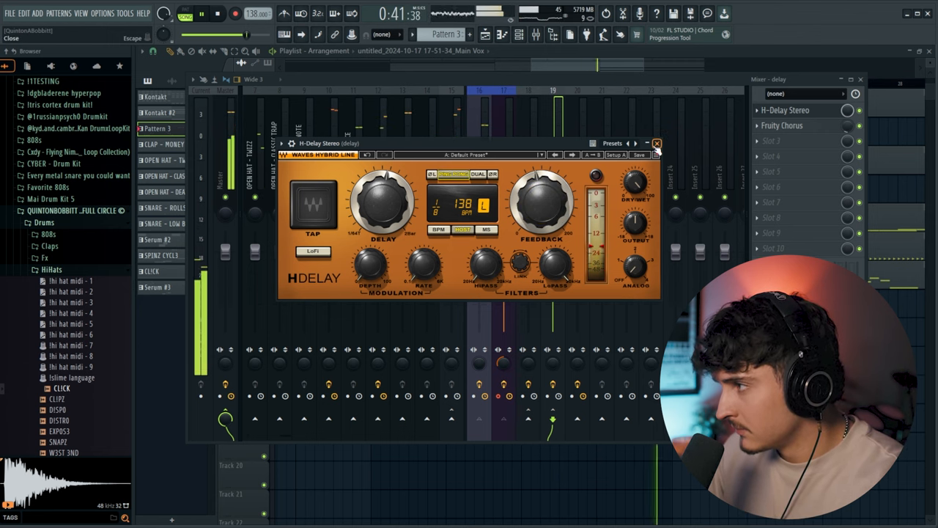
left_click(657, 143)
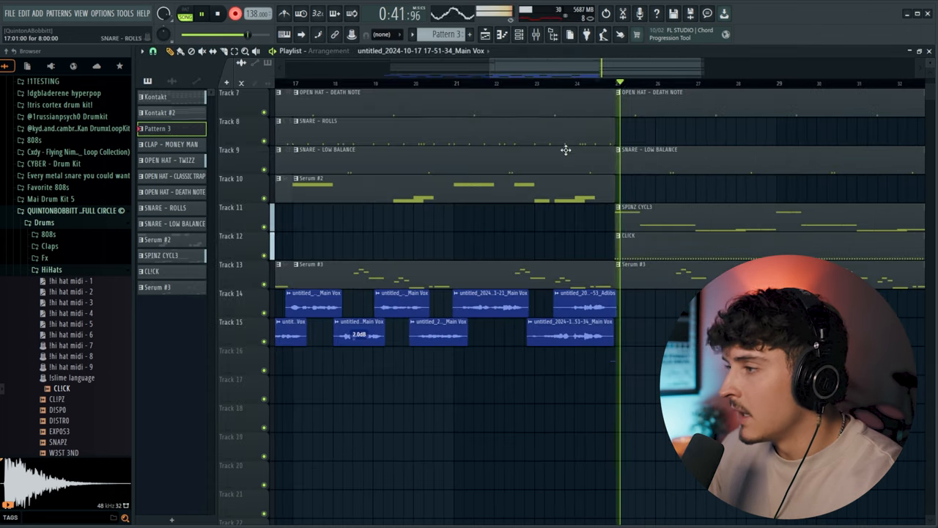